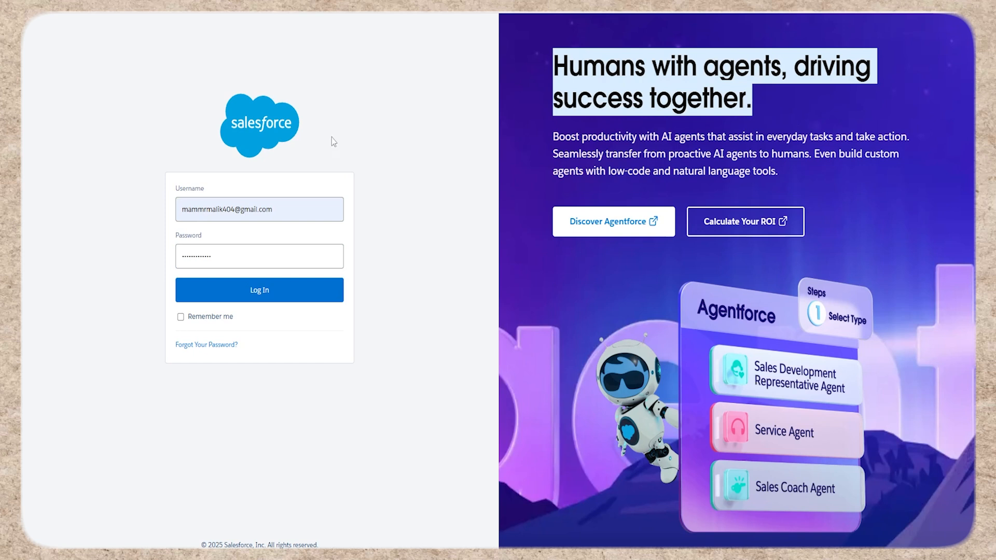
mouse_move(260, 127)
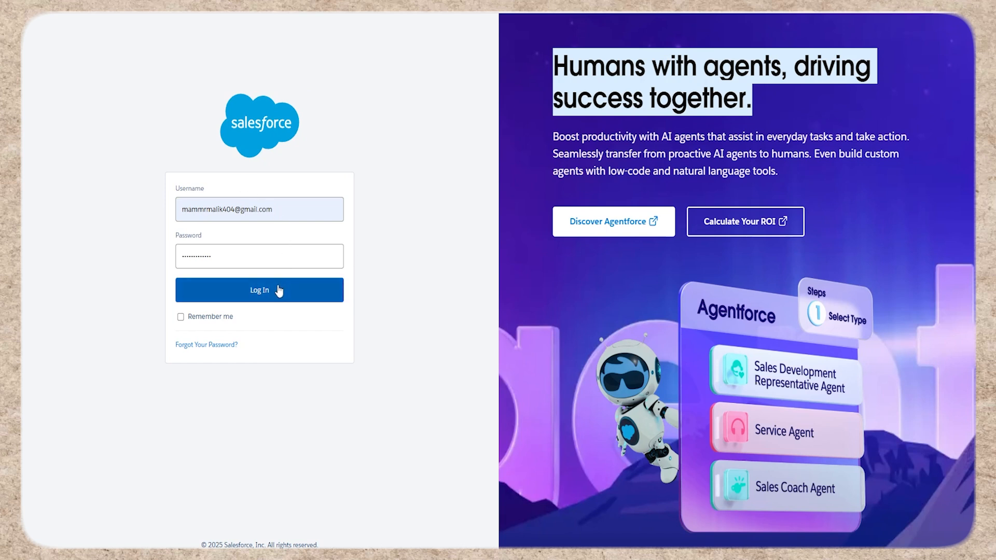
Log in to Salesforce with the entered username and password.
click(259, 289)
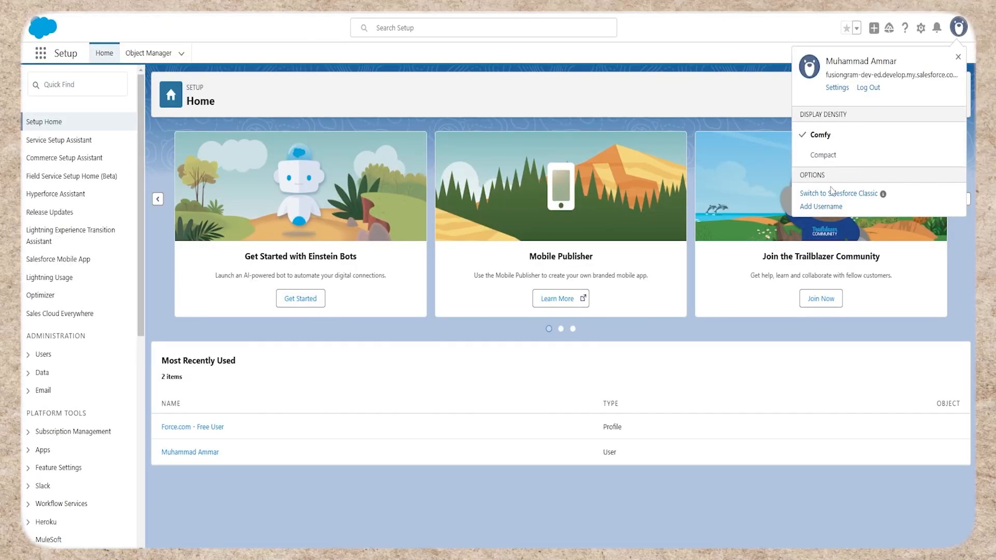
From personal Settings, reach Advanced User Details and start connecting Salesforce Authenticator.
click(836, 87)
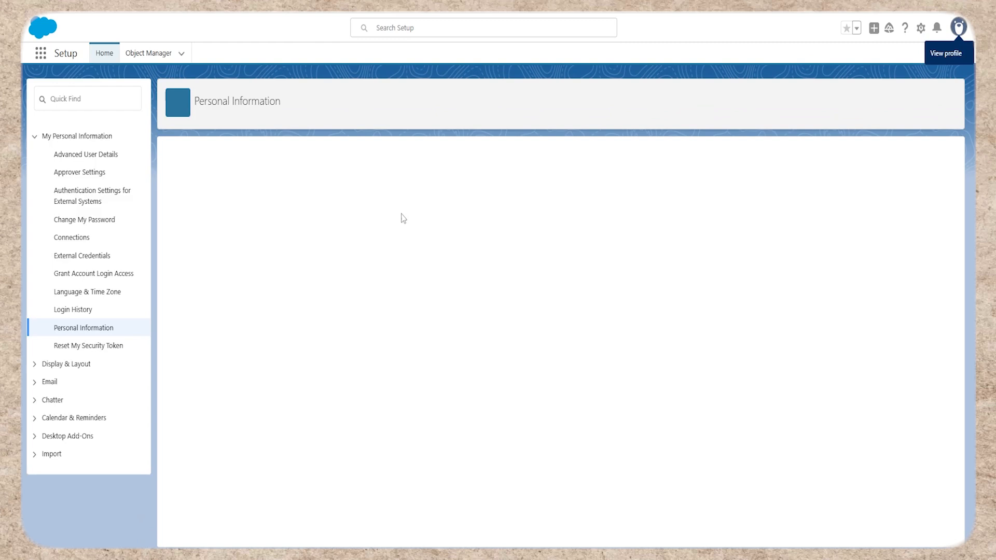
click(83, 328)
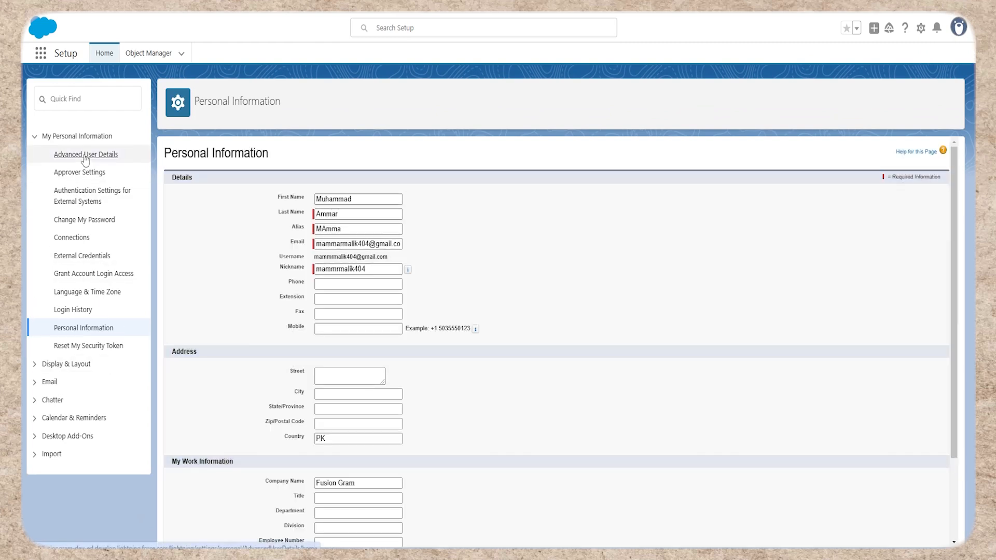
click(85, 154)
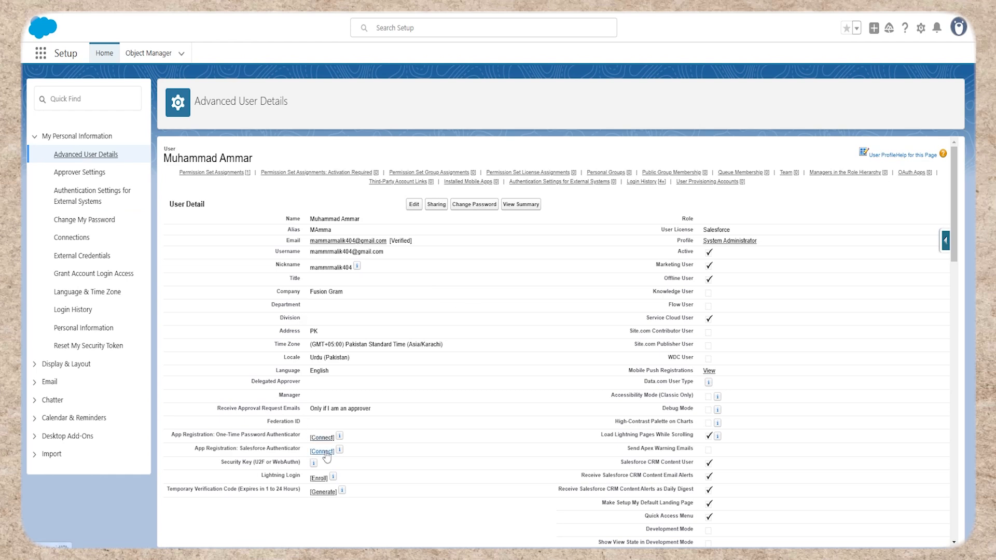
click(321, 451)
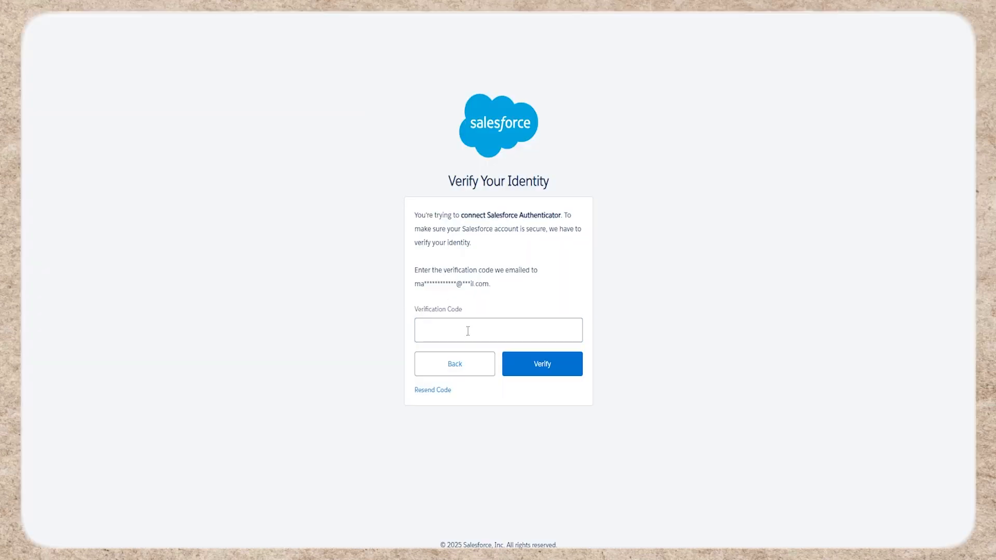
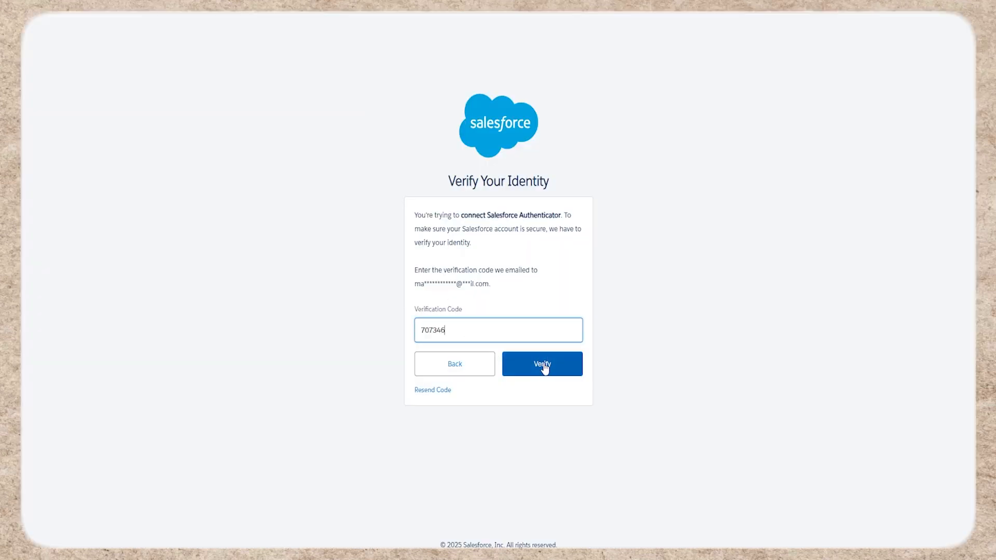
click(541, 363)
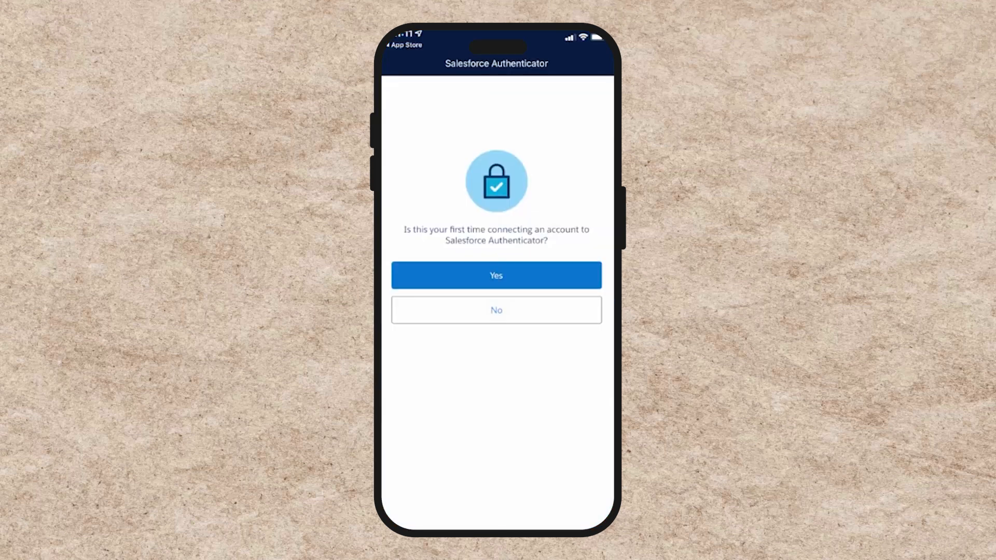
Confirm in the Authenticator app that this is the first connected account.
click(497, 276)
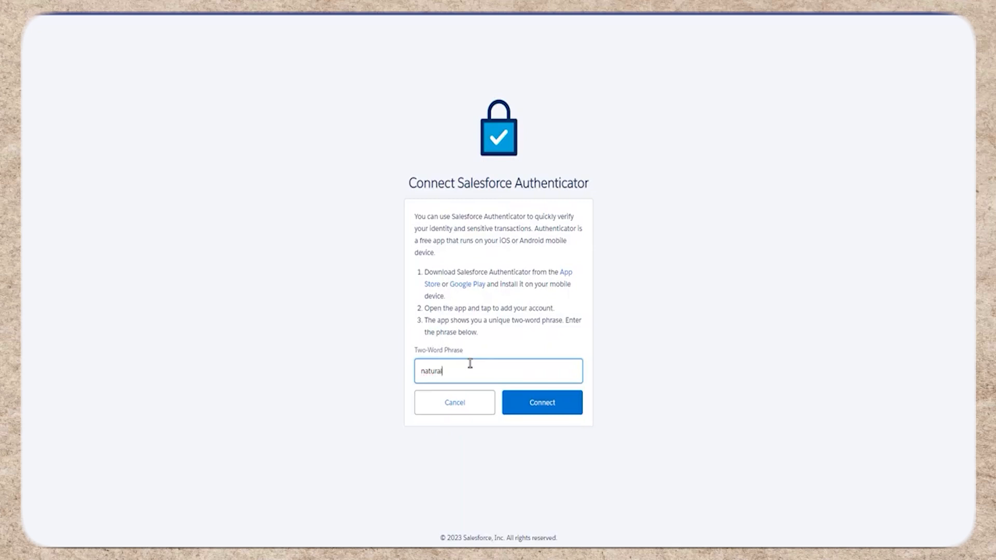
Connect the Authenticator app using the entered two-word phrase.
click(542, 403)
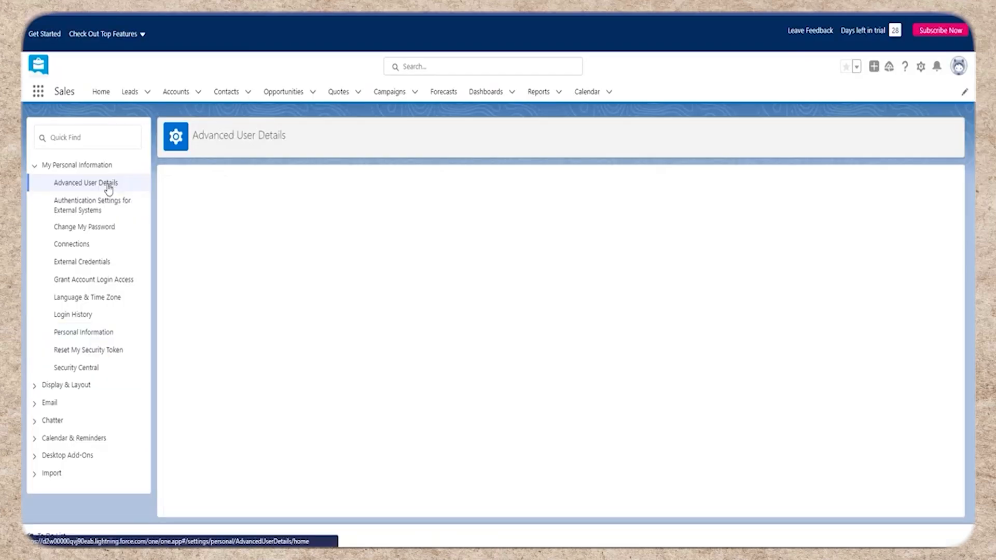